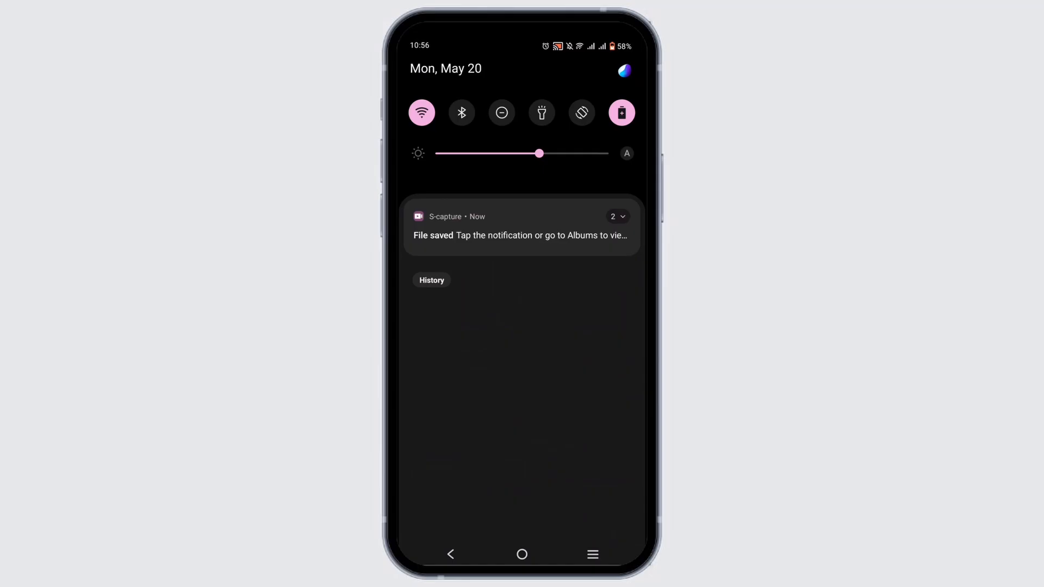
Dismiss the notification shade to reach the Litmatch listing in Play Store
scroll("down", 3)
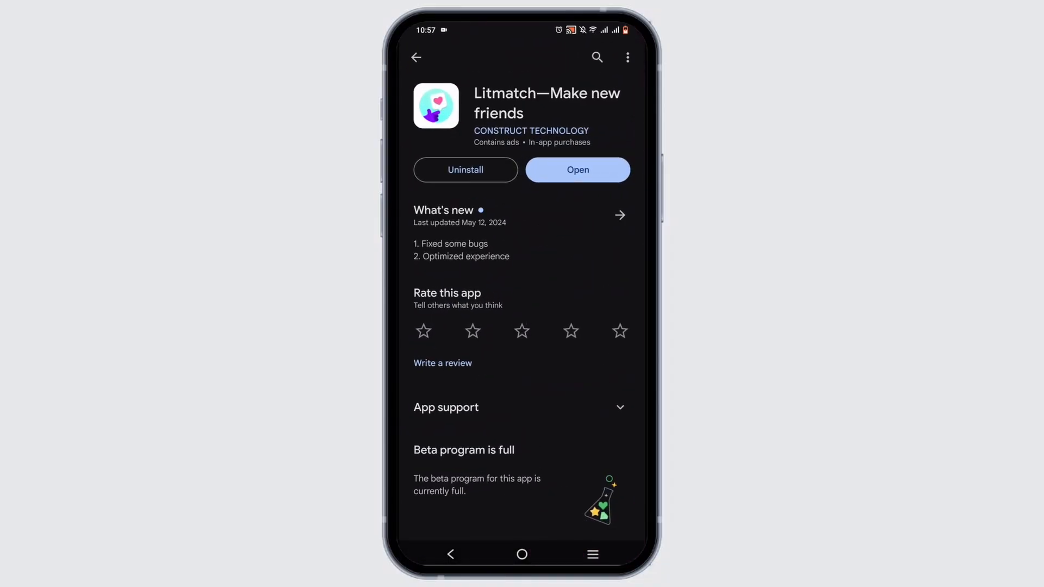
Search the Play Store for 'yub' to find Yubo
left_click(598, 57)
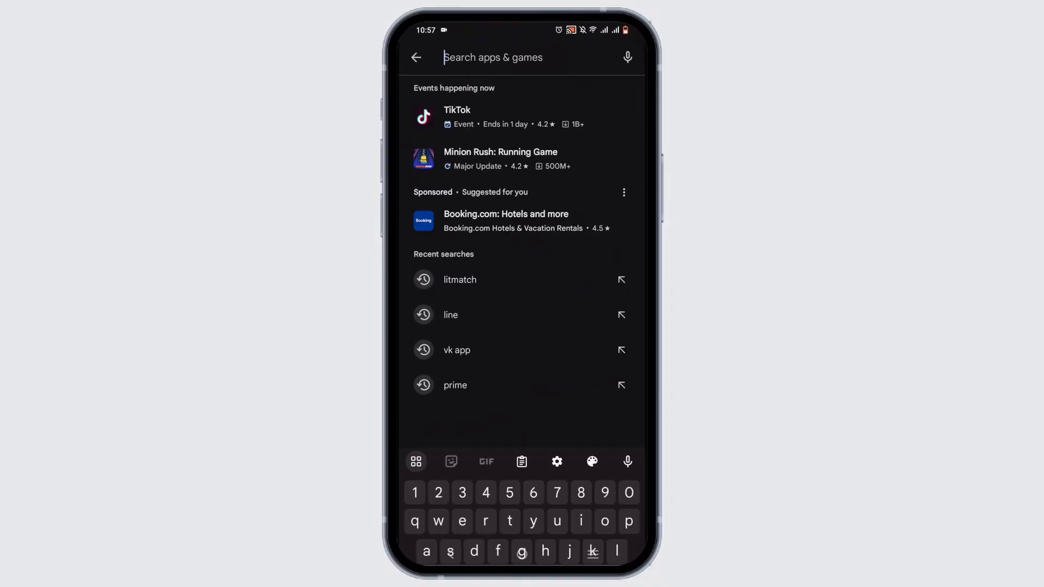
type("yub")
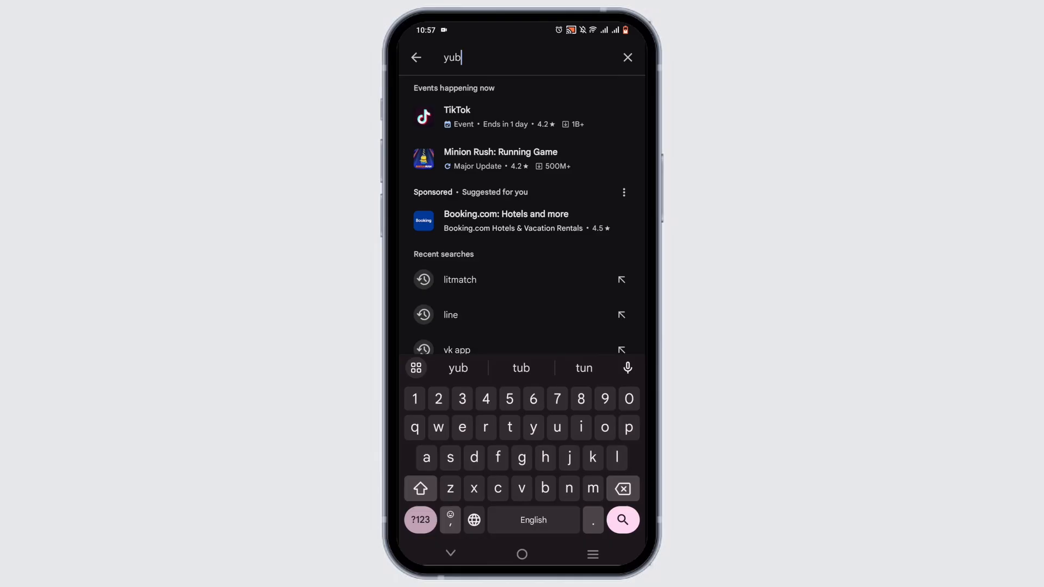
key("Enter")
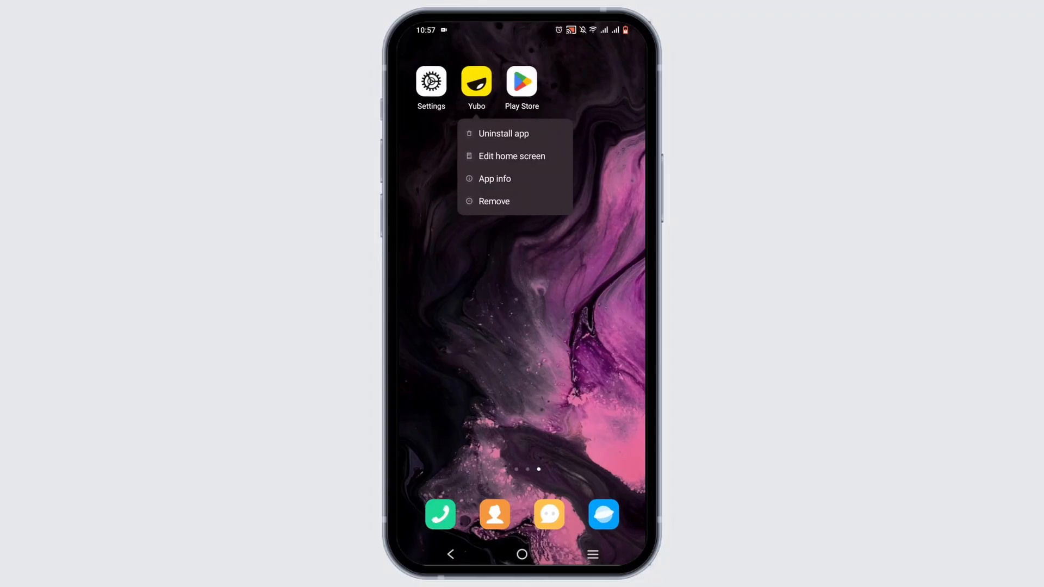
View Yubo's App info and Storage & cache, ending on Litmatch's 191 MB storage page
left_click(494, 178)
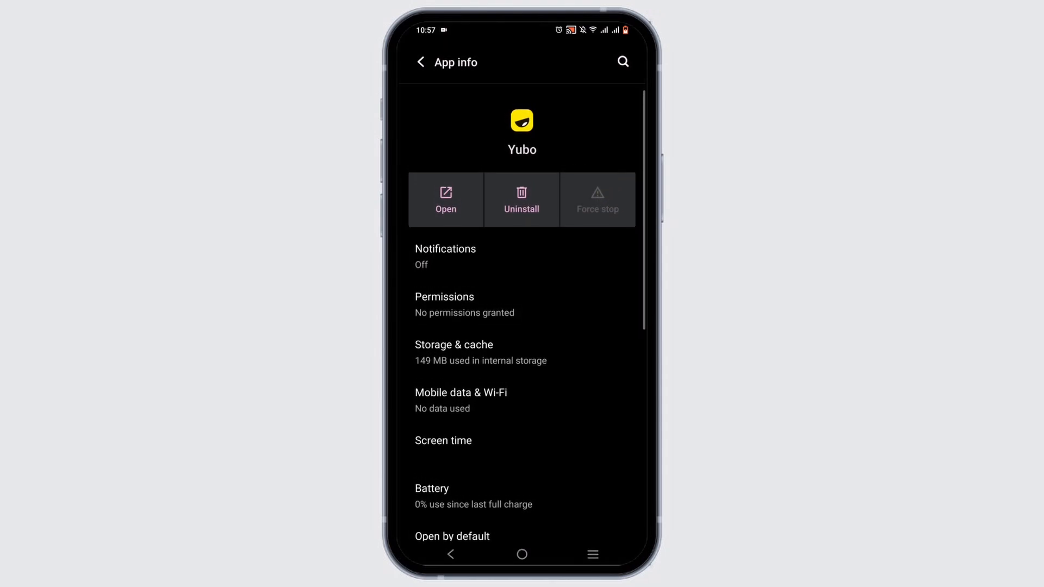
left_click(453, 345)
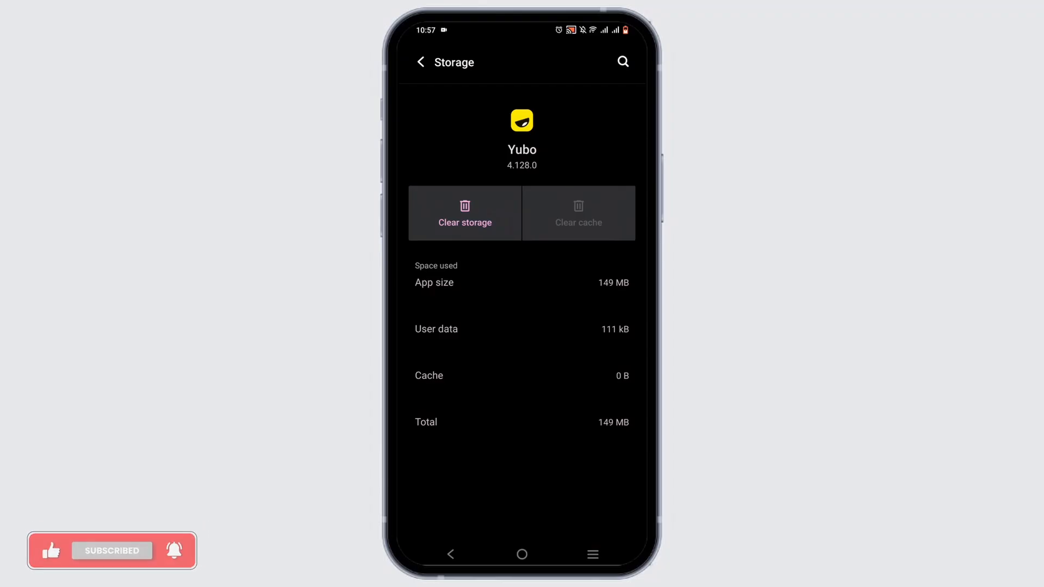
left_click(521, 554)
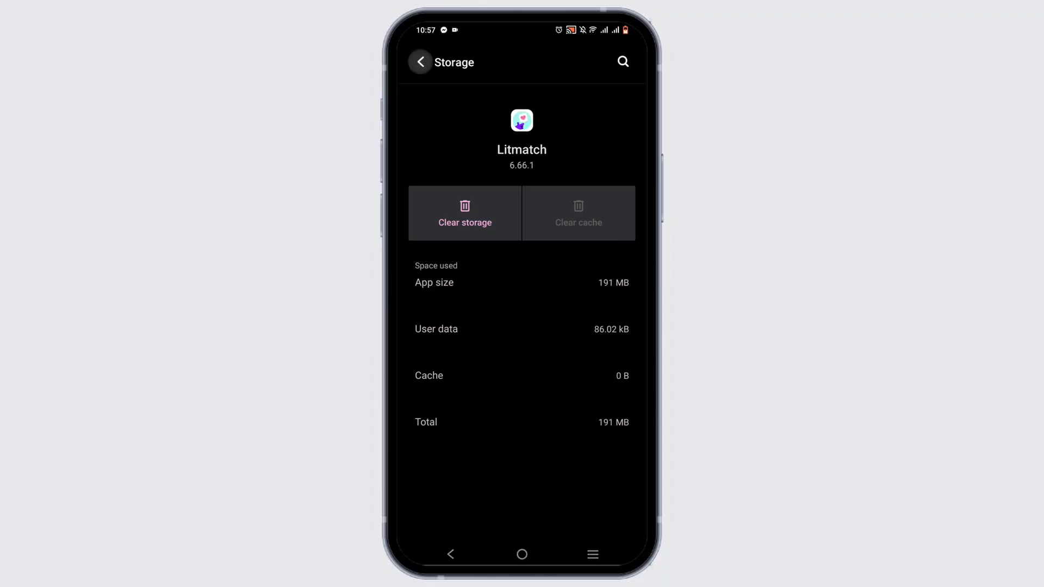
Reach All apps from Settings and filter by 'y' to locate Yubo
left_click(420, 62)
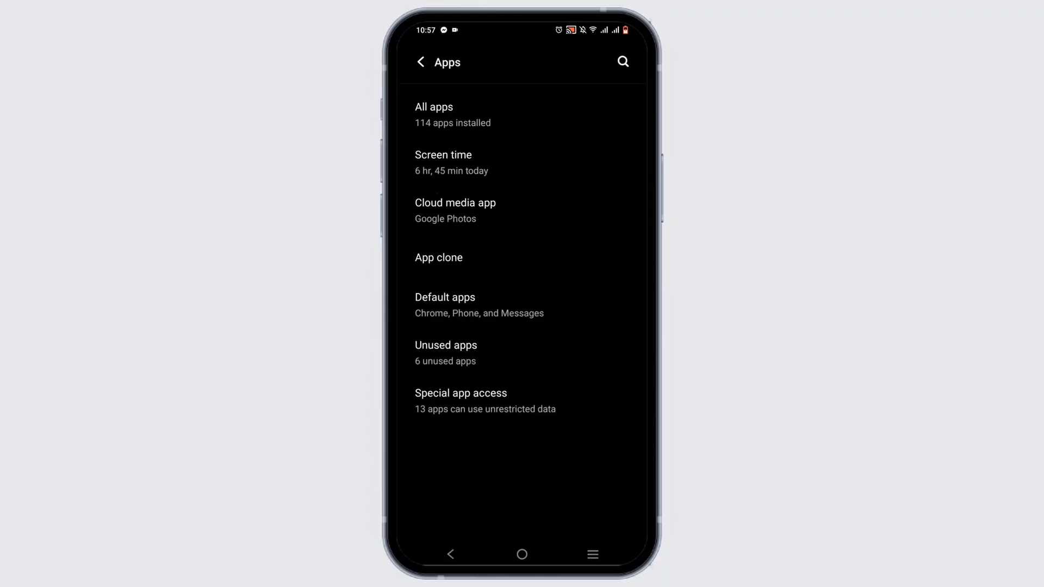
left_click(420, 62)
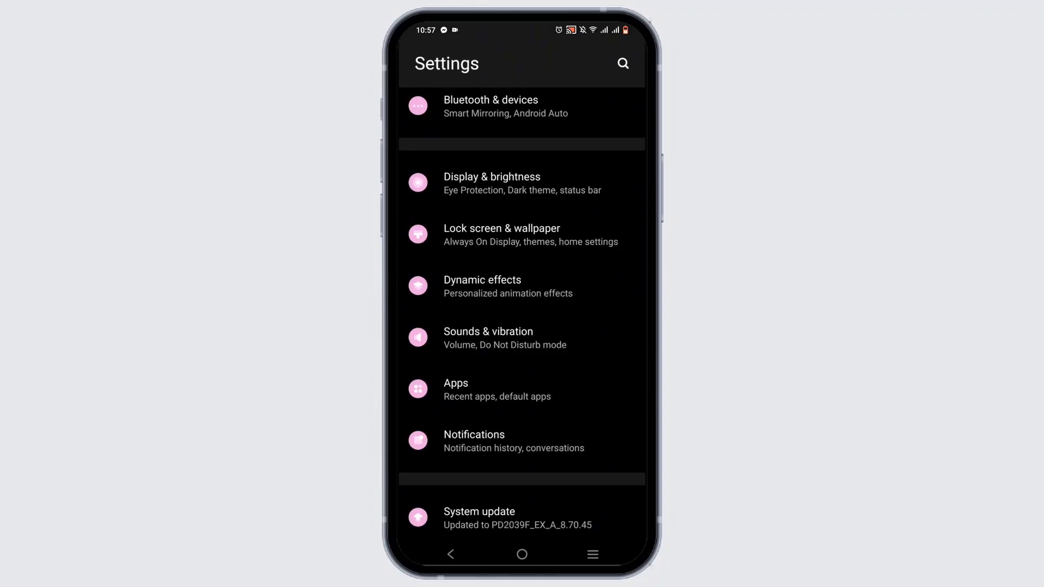
left_click(456, 389)
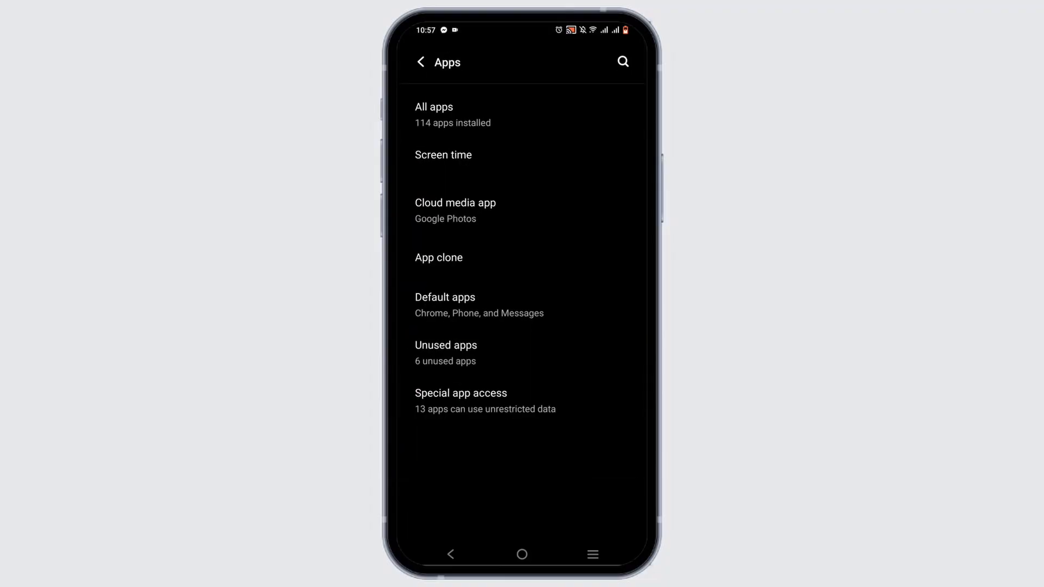
left_click(433, 107)
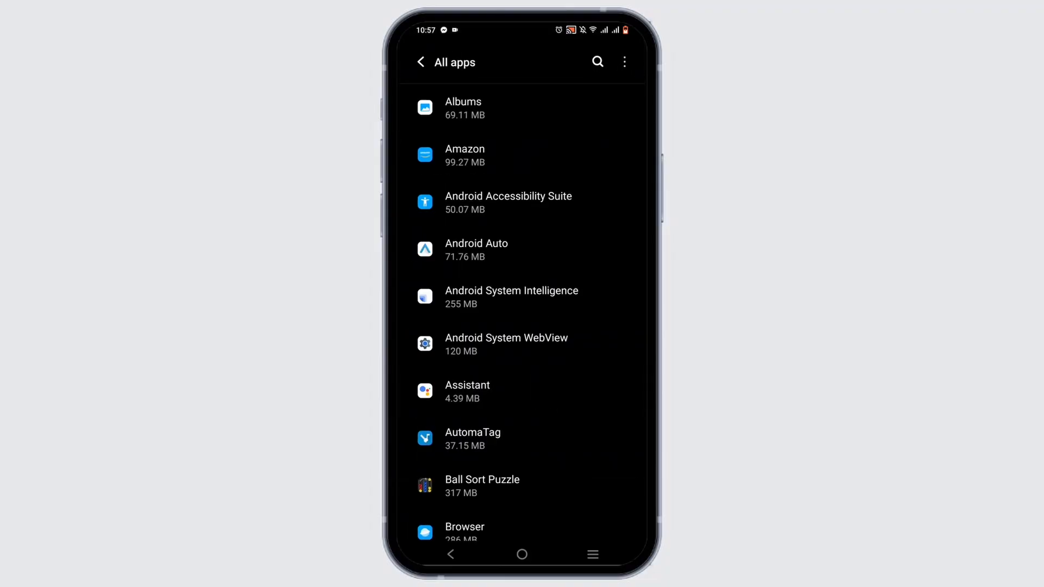
type("y")
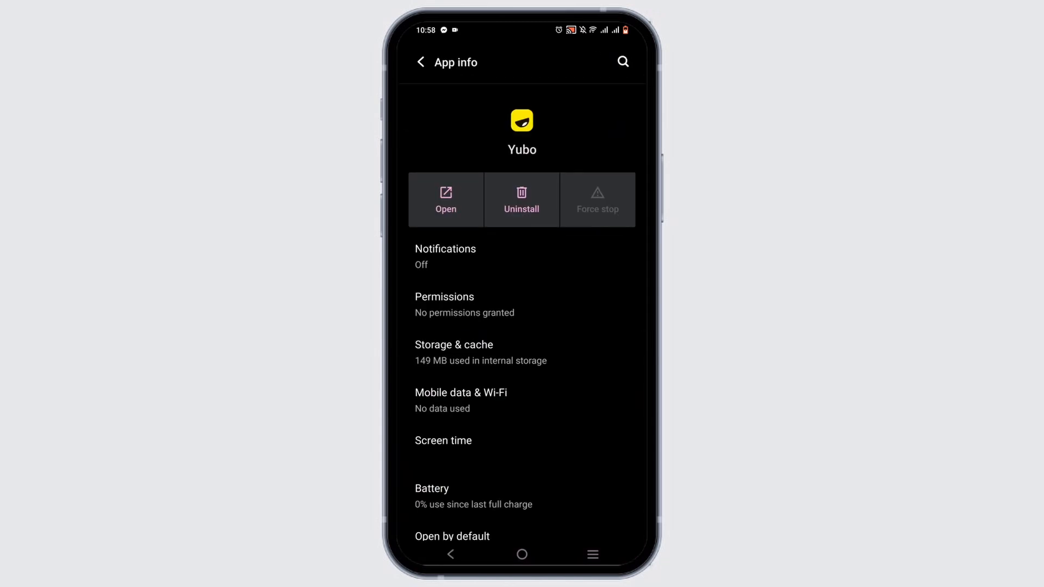
Recheck Yubo's storage, then run System update, which reports the latest version
left_click(453, 345)
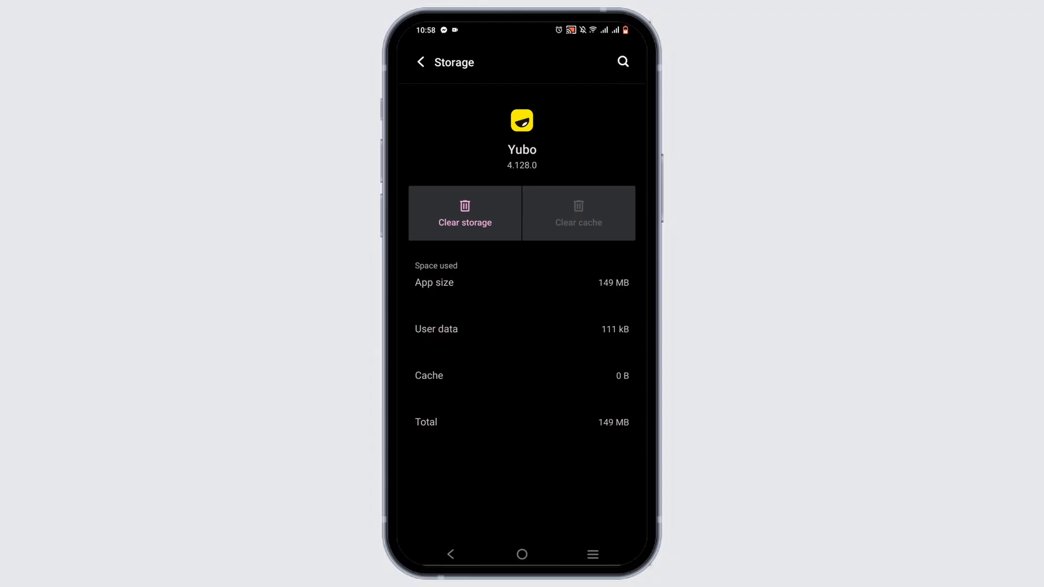
left_click(420, 61)
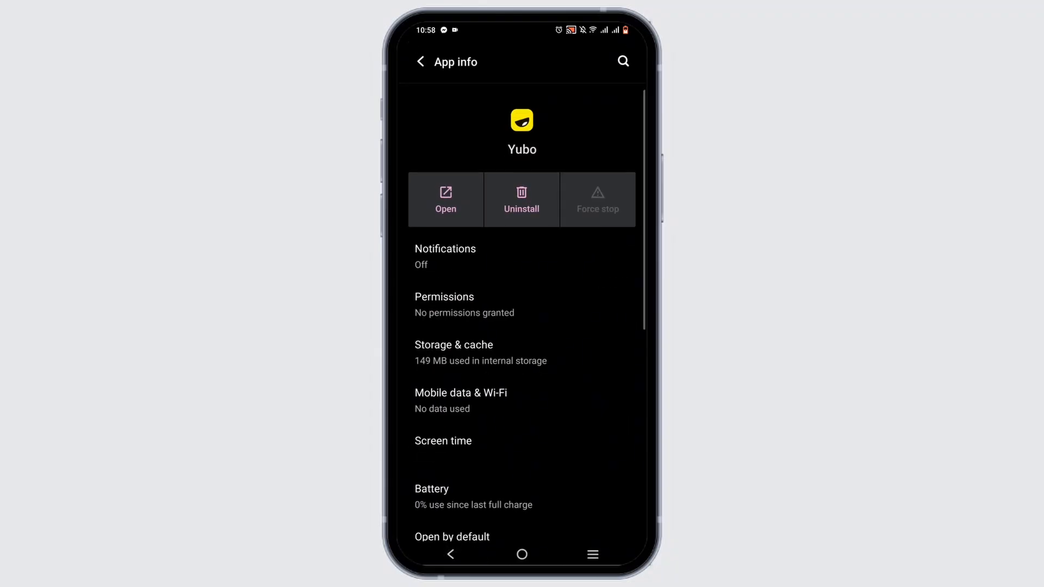
left_click(419, 61)
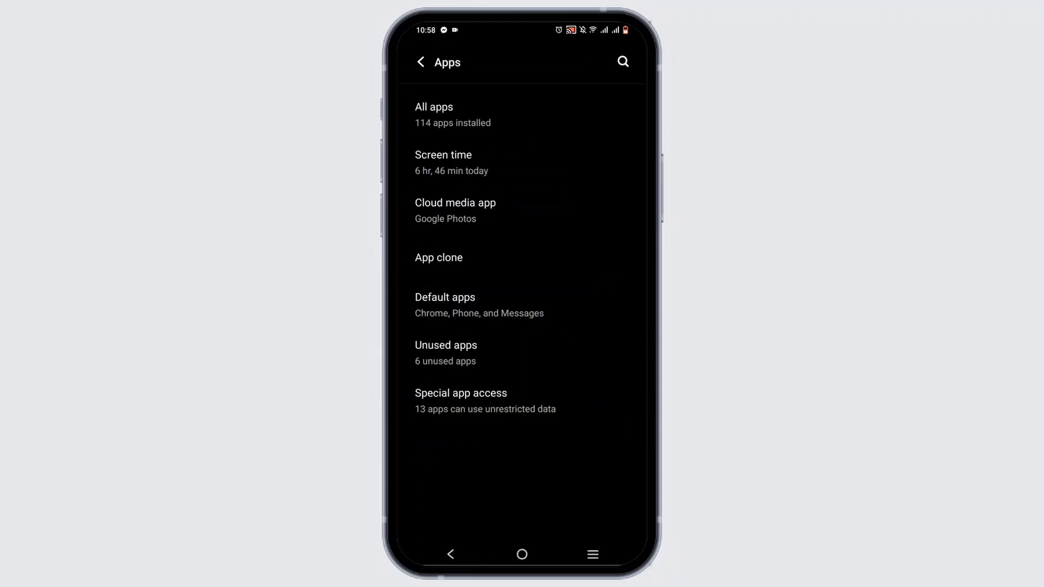
left_click(420, 62)
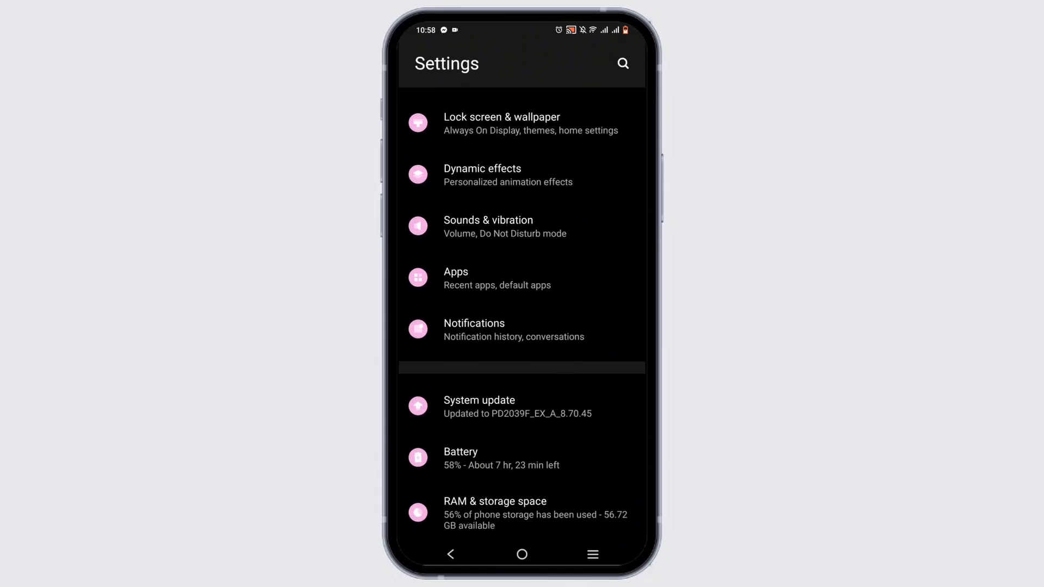
left_click(478, 400)
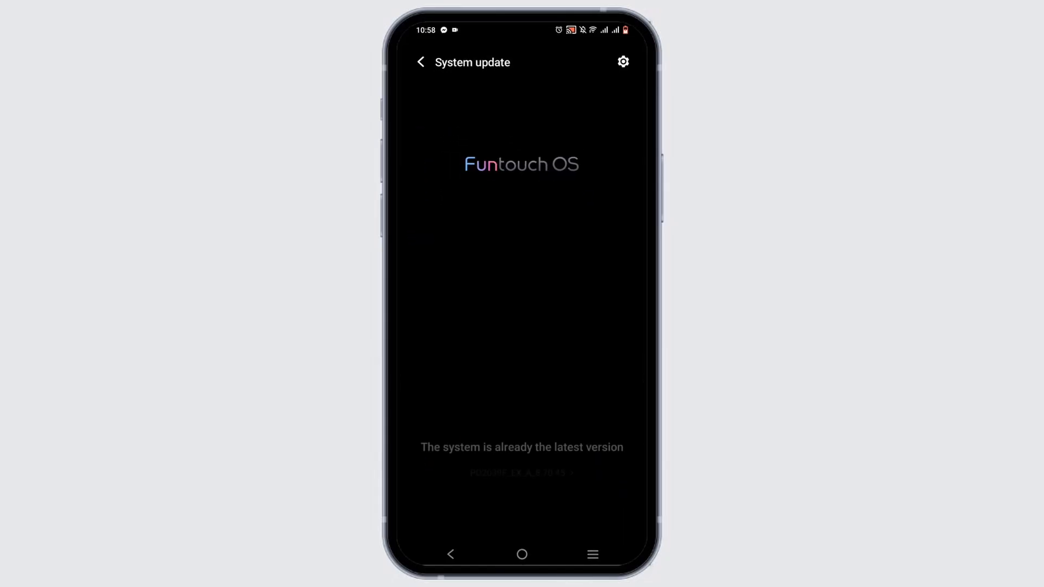